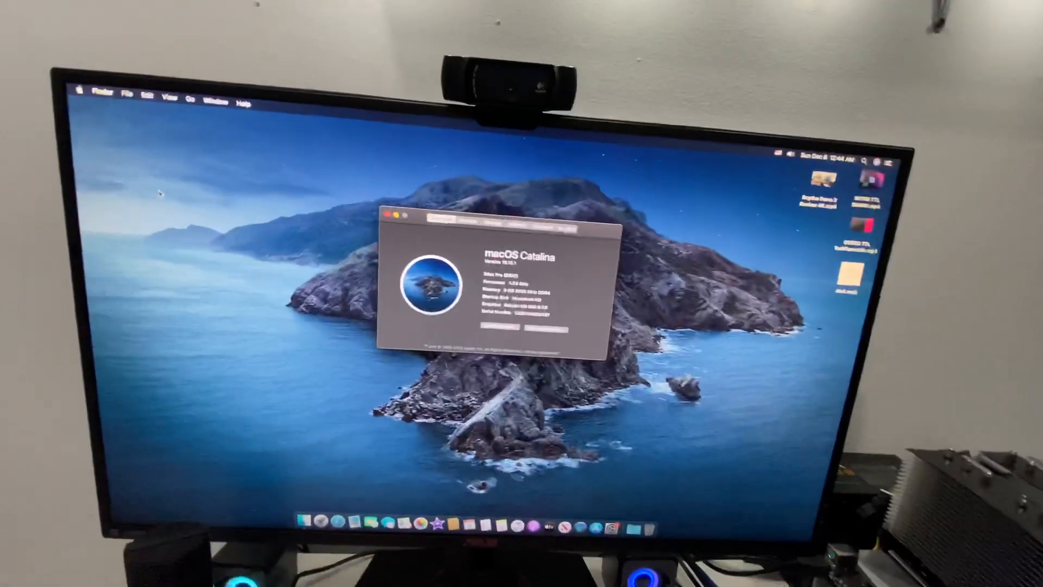
Close the About This Mac window and launch Safari from the Dock
click(397, 219)
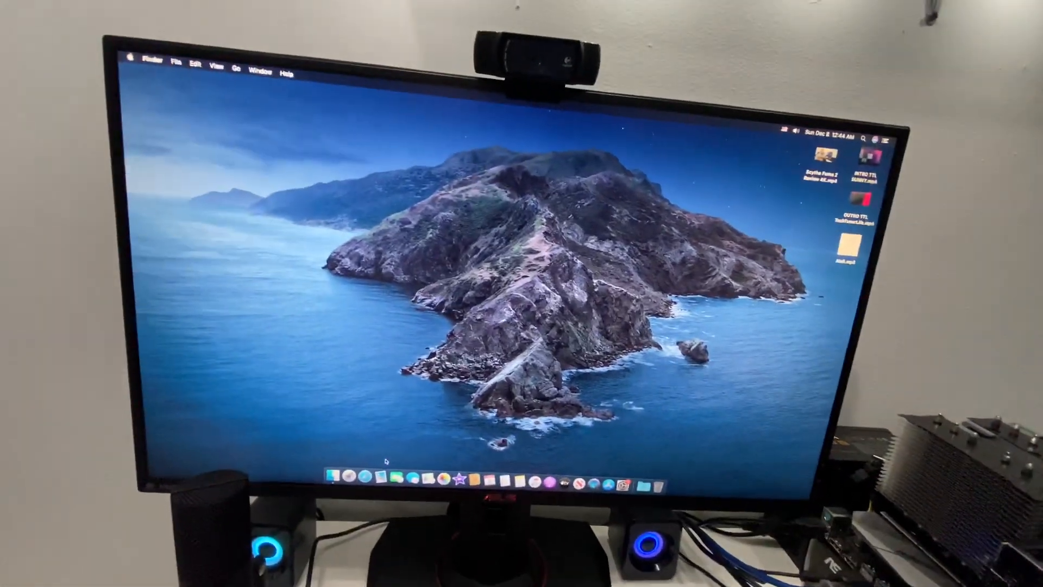
click(364, 478)
text(y)
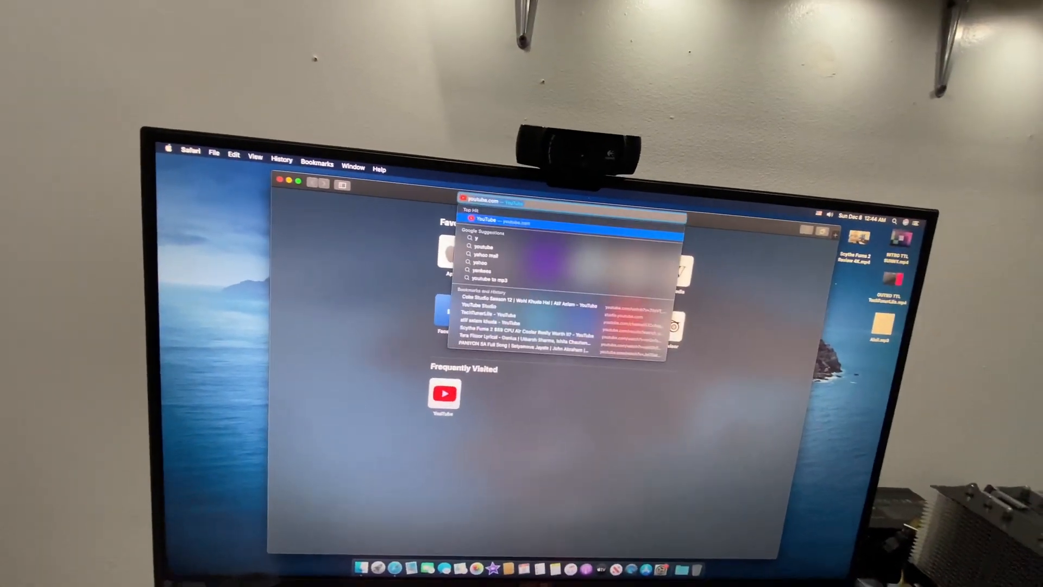
Open YouTube and search for 'techtunerlife' to list the TechTunerLife channel
click(492, 220)
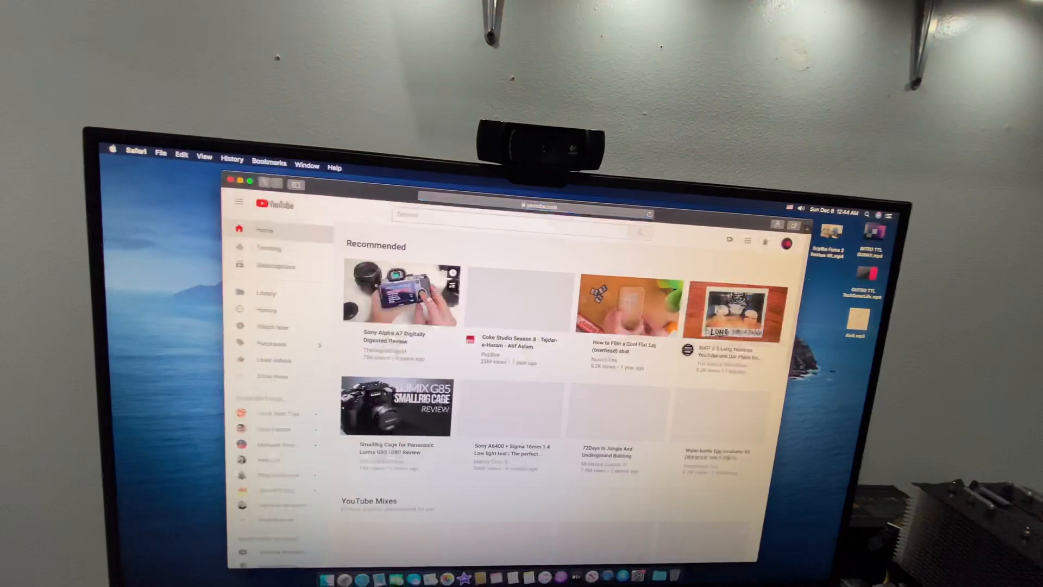
text(techtunerlife)
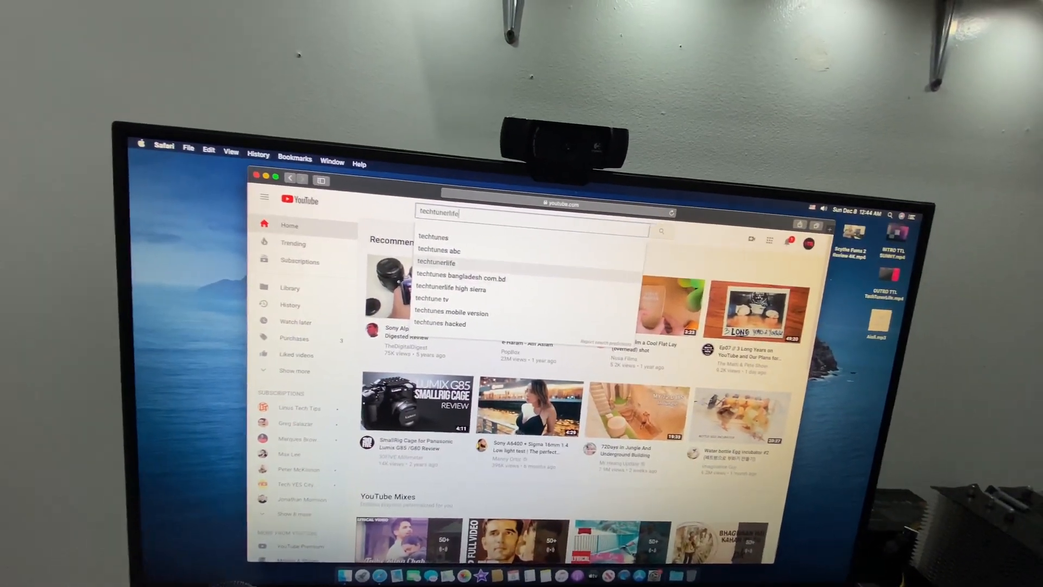
click(438, 262)
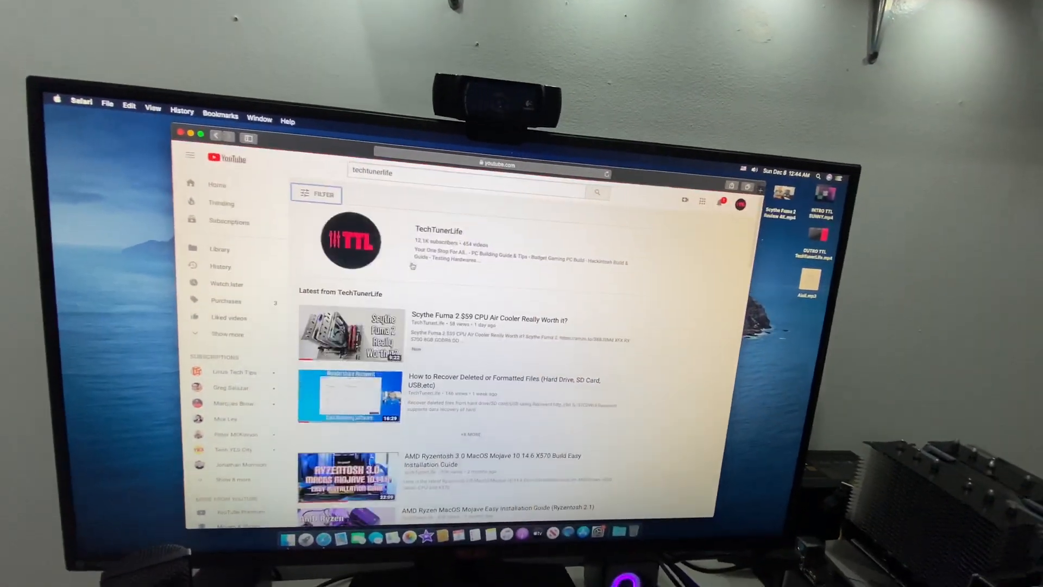
Play the 'Scythe Fuma 2 $59 CPU Air Cooler Really Worth it?' video
click(350, 336)
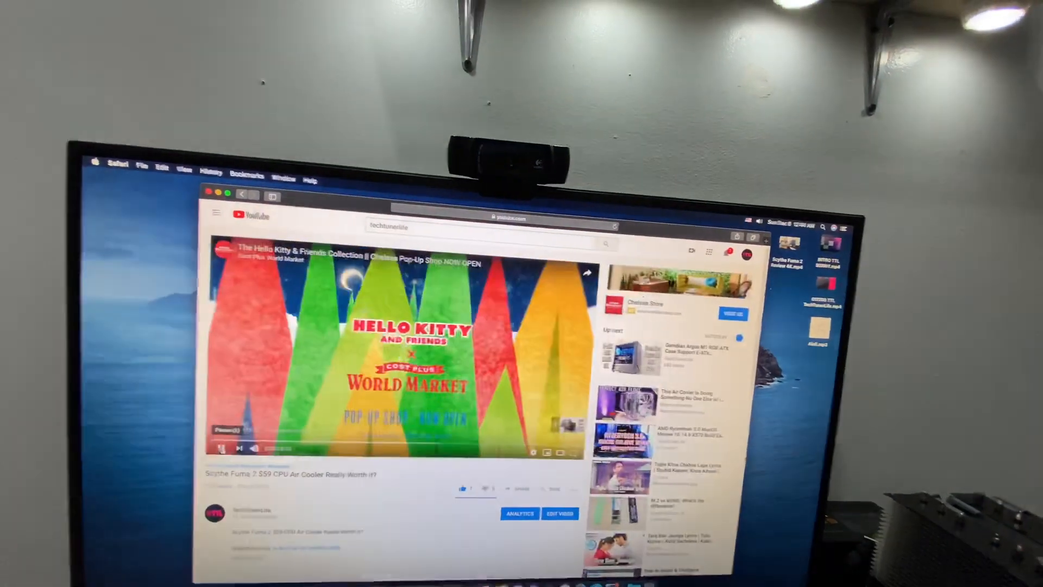